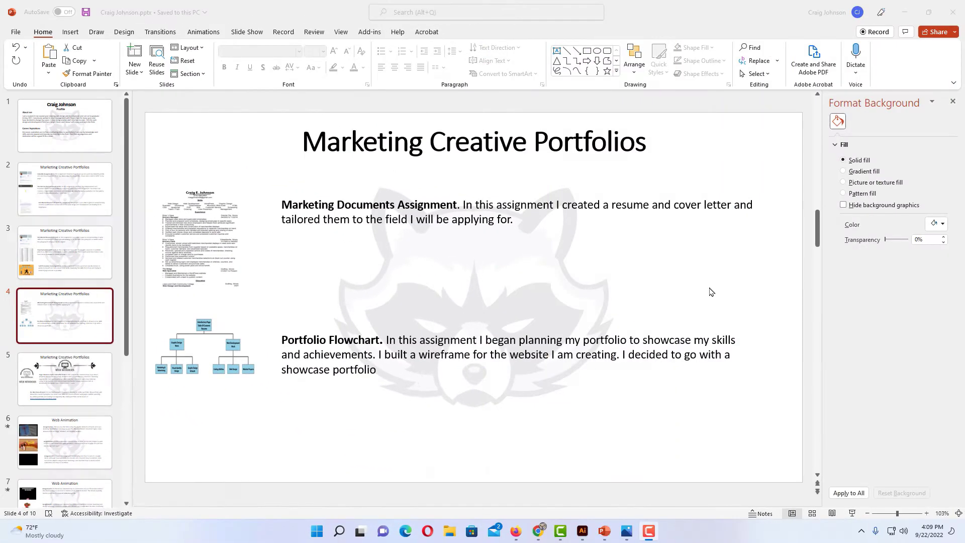
{"action": "mouse_move", "coordinate": [607, 309]}
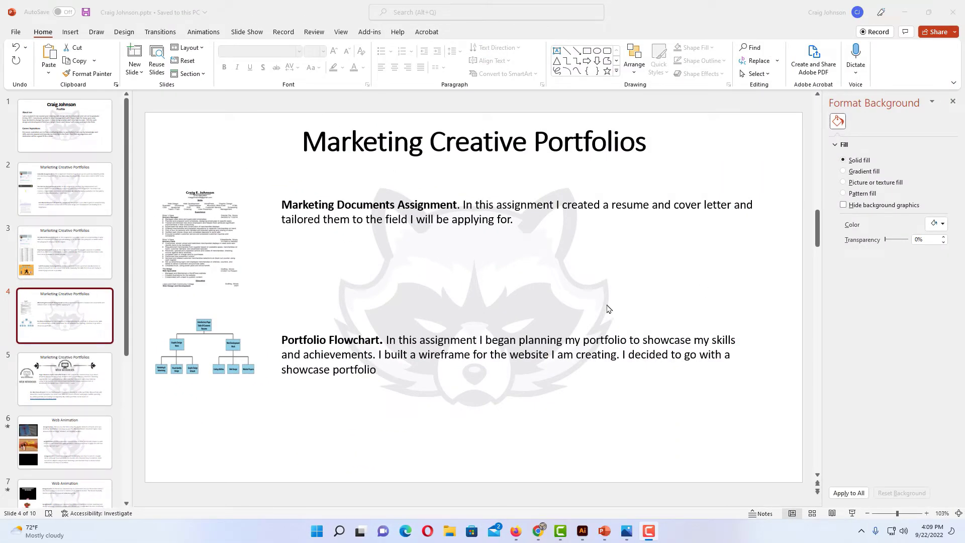
{"action": "mouse_move", "coordinate": [474, 192]}
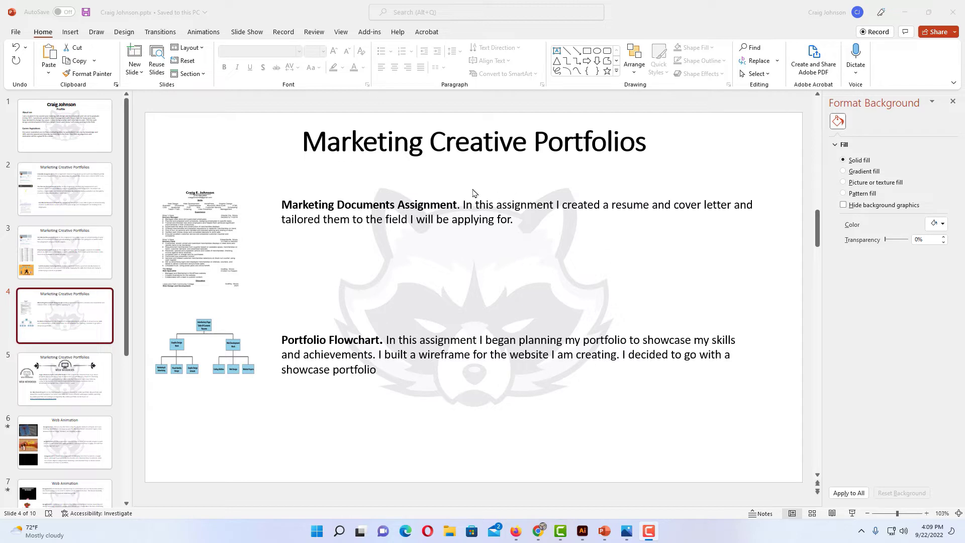
{"action": "mouse_move", "coordinate": [461, 310]}
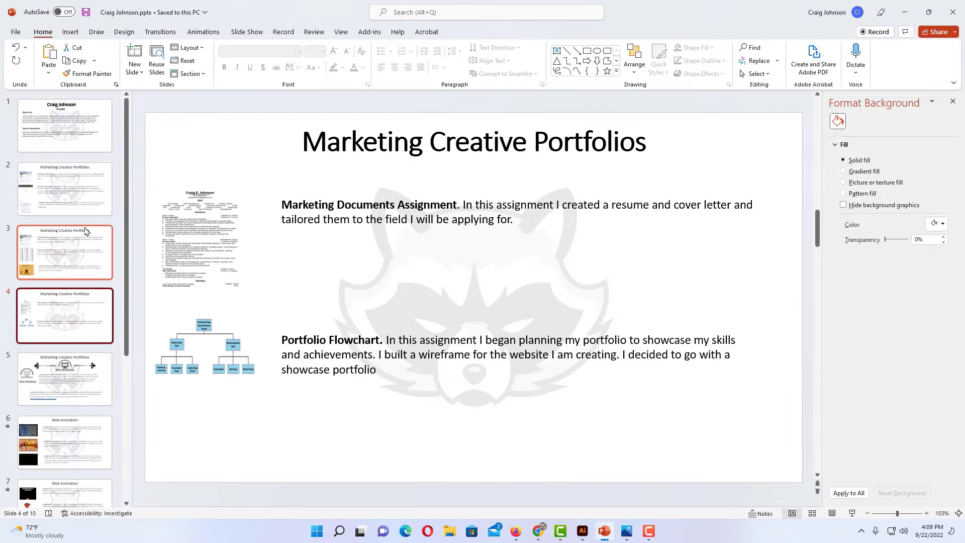
Review the existing watermark on slides 5 and 3, then land on slide 2.
{"action": "left_click", "coordinate": [64, 189]}
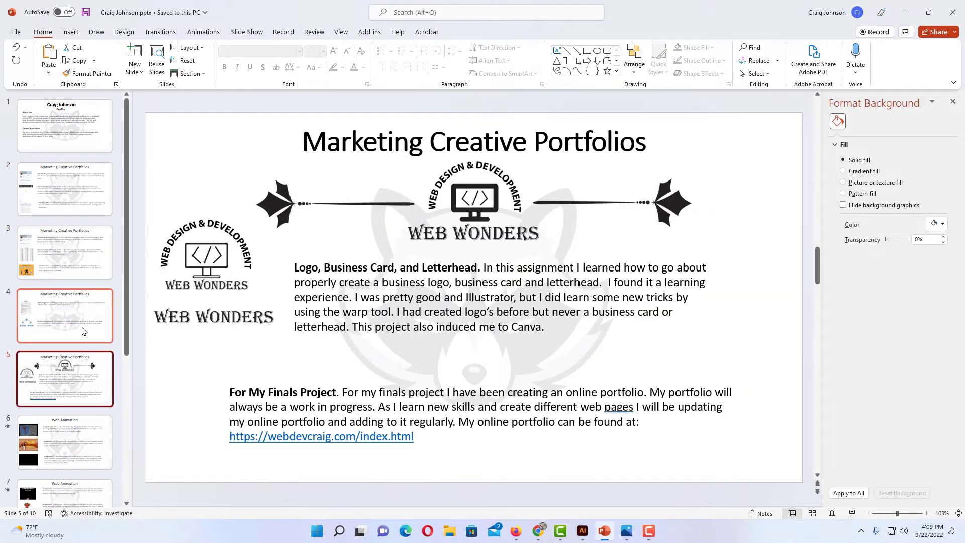
{"action": "left_click", "coordinate": [64, 251]}
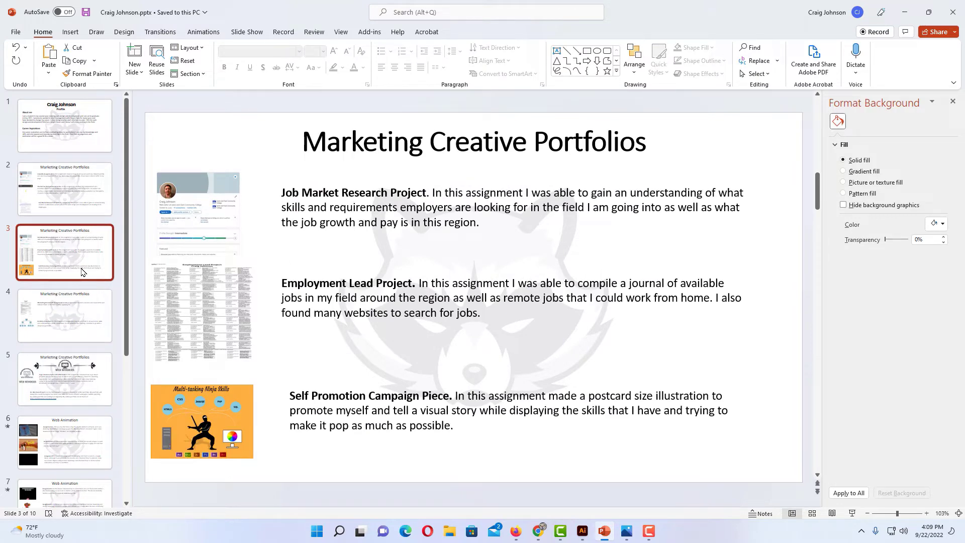
{"action": "left_click", "coordinate": [67, 208]}
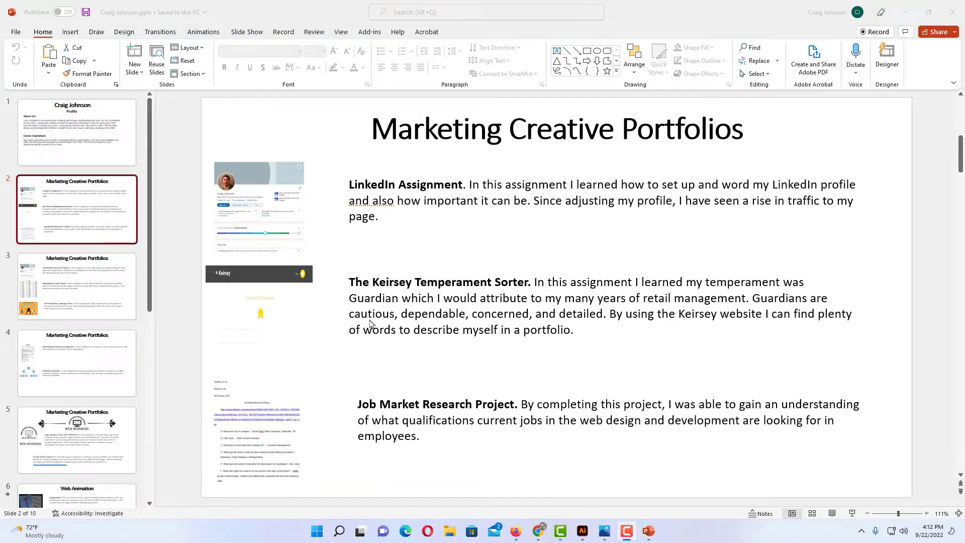
{"action": "mouse_move", "coordinate": [398, 358]}
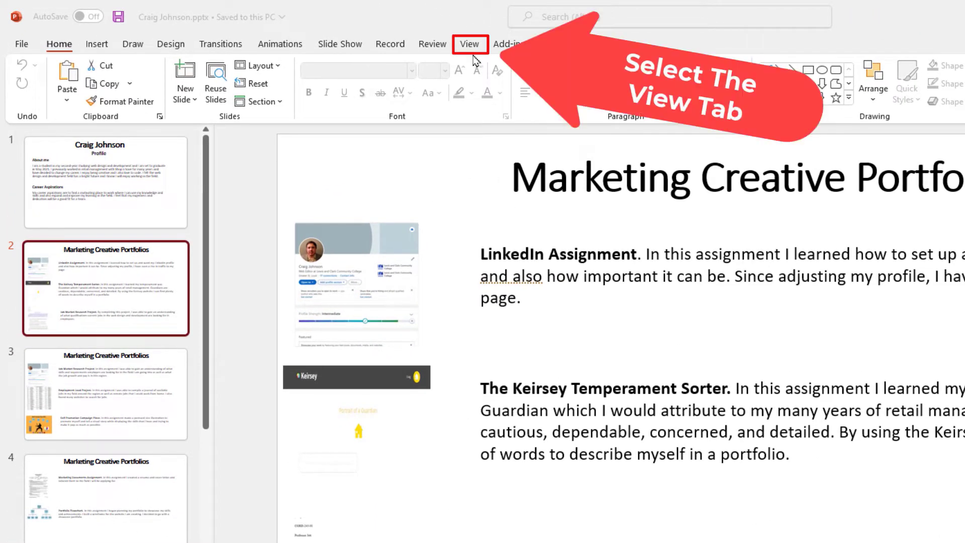
Switch the ribbon to the View tab with slide 2 still open.
{"action": "left_click", "coordinate": [468, 44]}
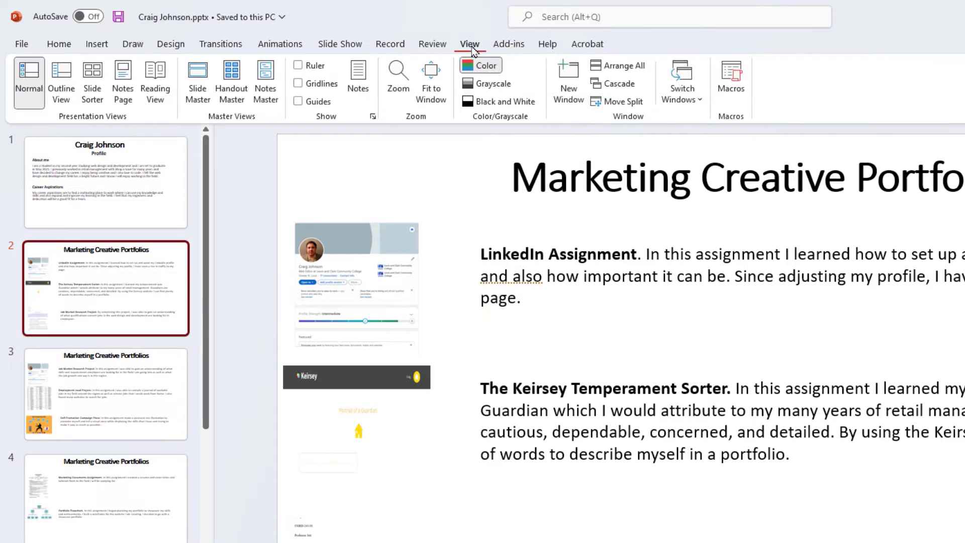
{"action": "mouse_move", "coordinate": [206, 112]}
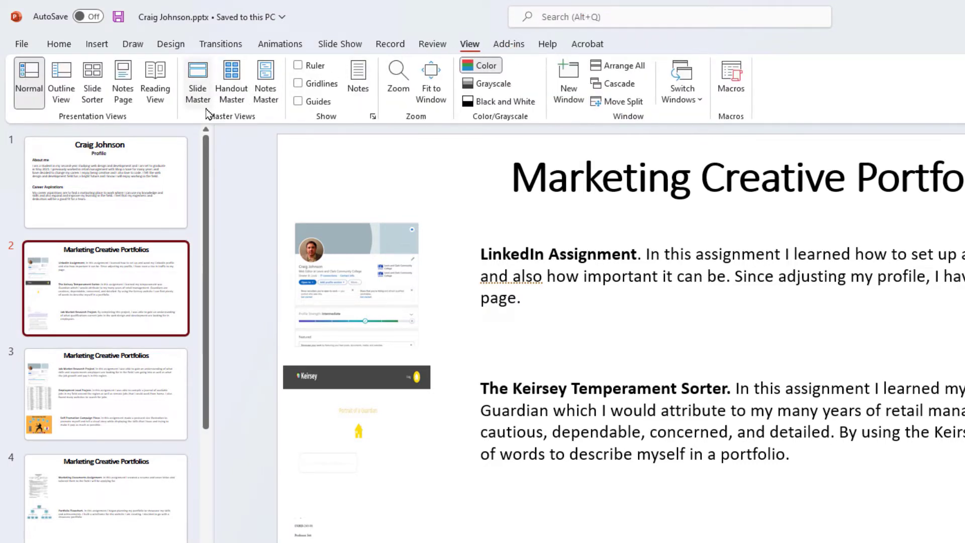
{"action": "mouse_move", "coordinate": [197, 79]}
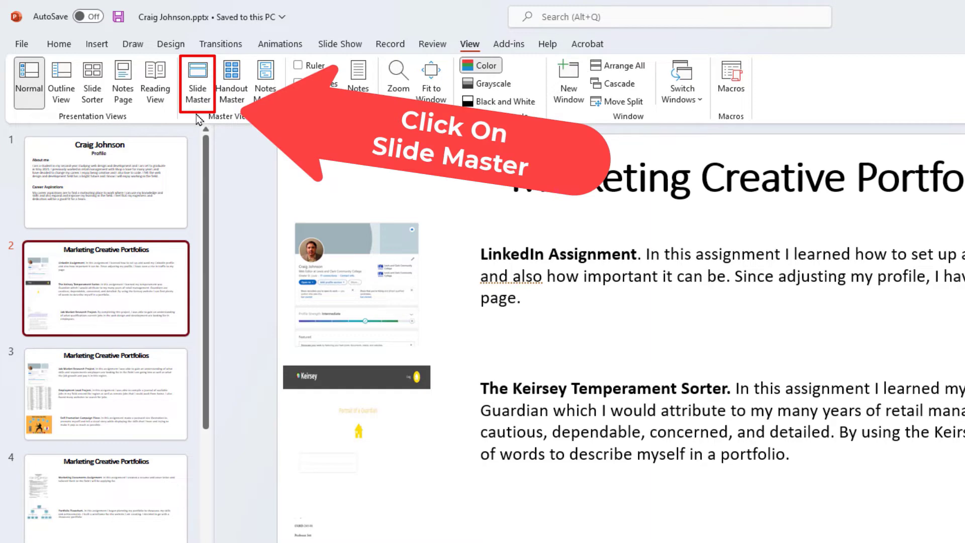
Enter Slide Master view and select the top Office Theme parent master.
{"action": "left_click", "coordinate": [197, 80]}
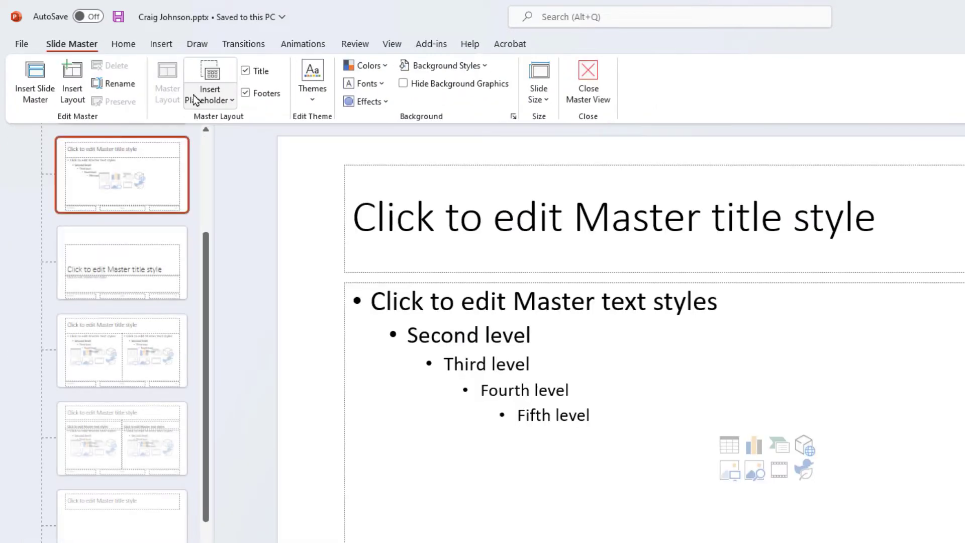
{"action": "left_click", "coordinate": [121, 263]}
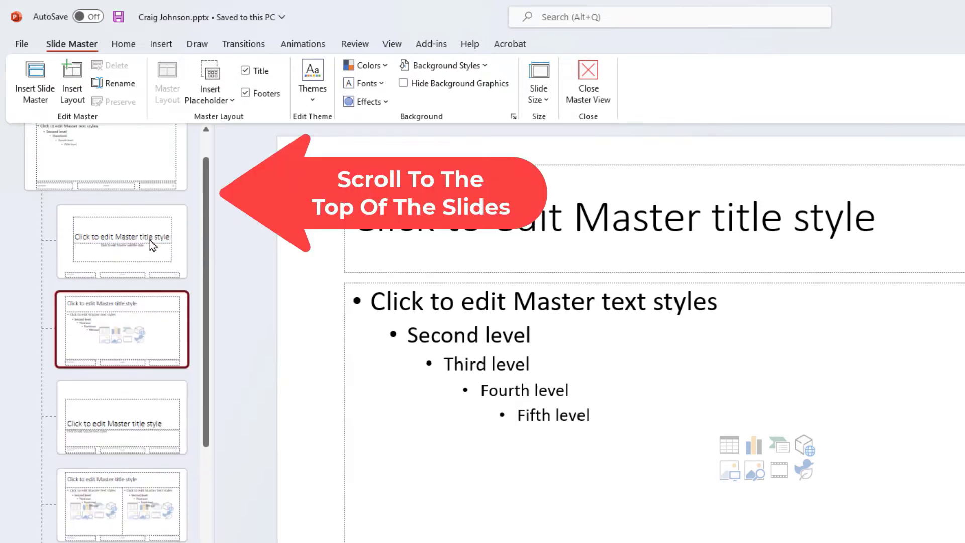
{"action": "scroll", "scroll_direction": "up", "scroll_amount": 3}
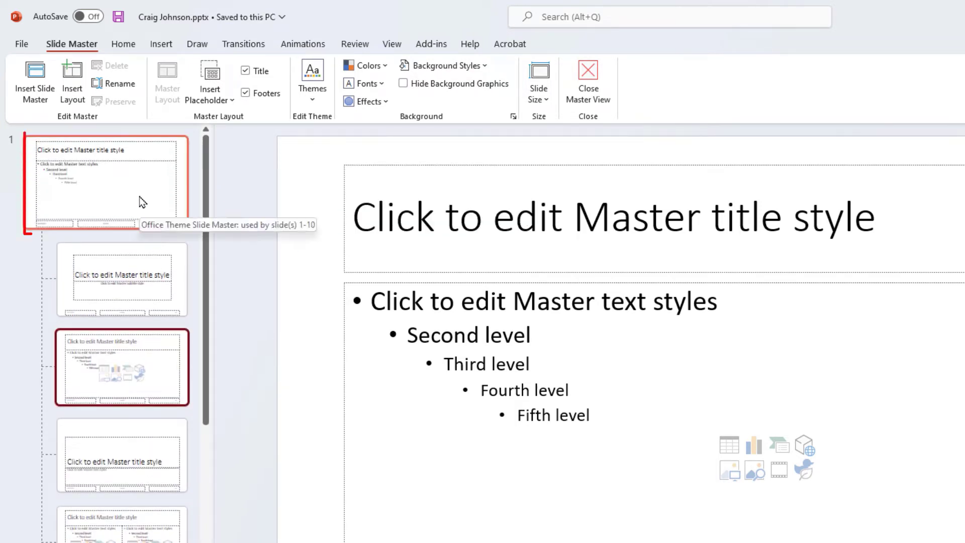
{"action": "left_click", "coordinate": [106, 181]}
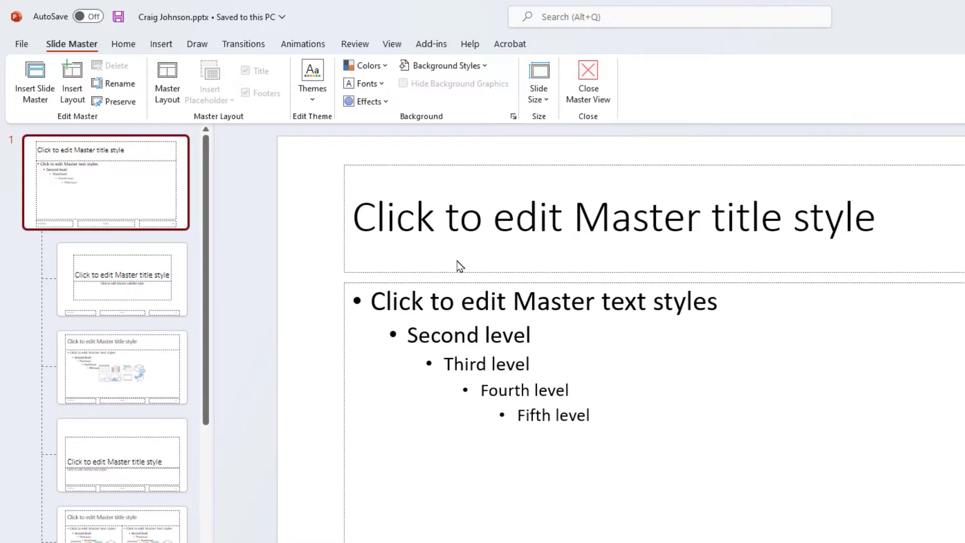
{"action": "mouse_move", "coordinate": [376, 275]}
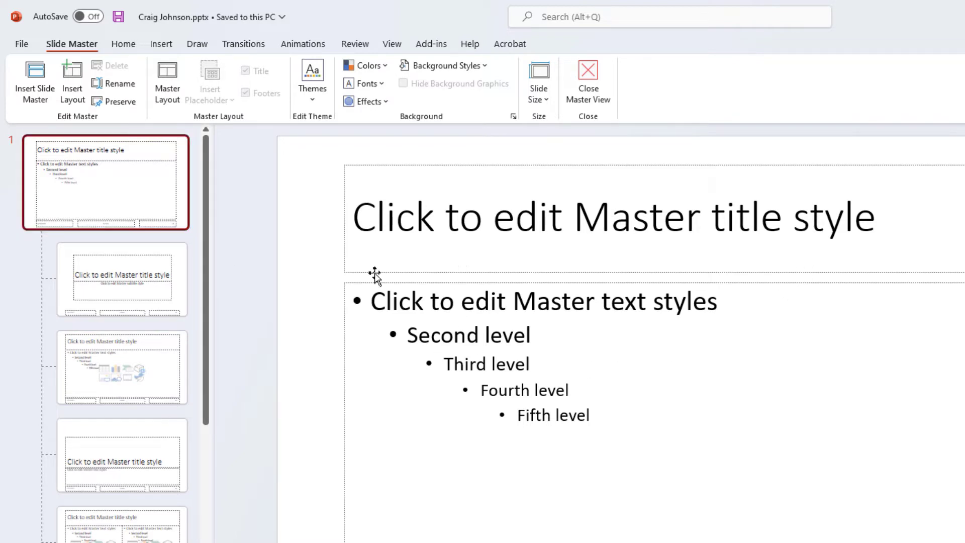
{"action": "mouse_move", "coordinate": [241, 261]}
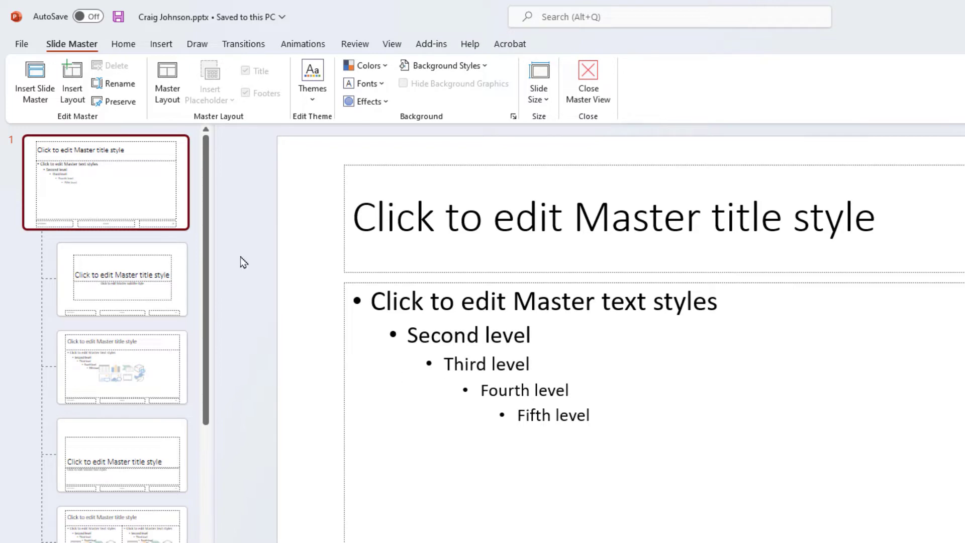
{"action": "mouse_move", "coordinate": [129, 199]}
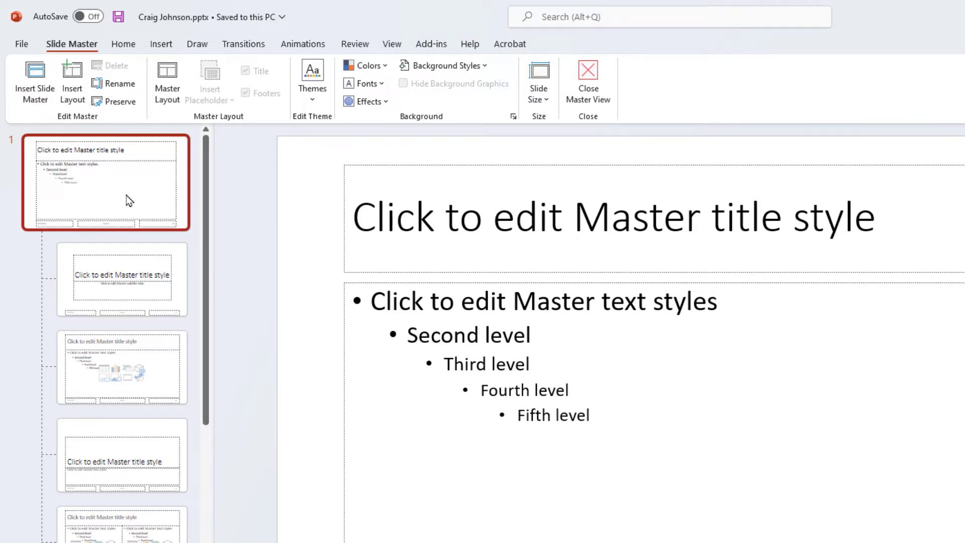
{"action": "mouse_move", "coordinate": [164, 140]}
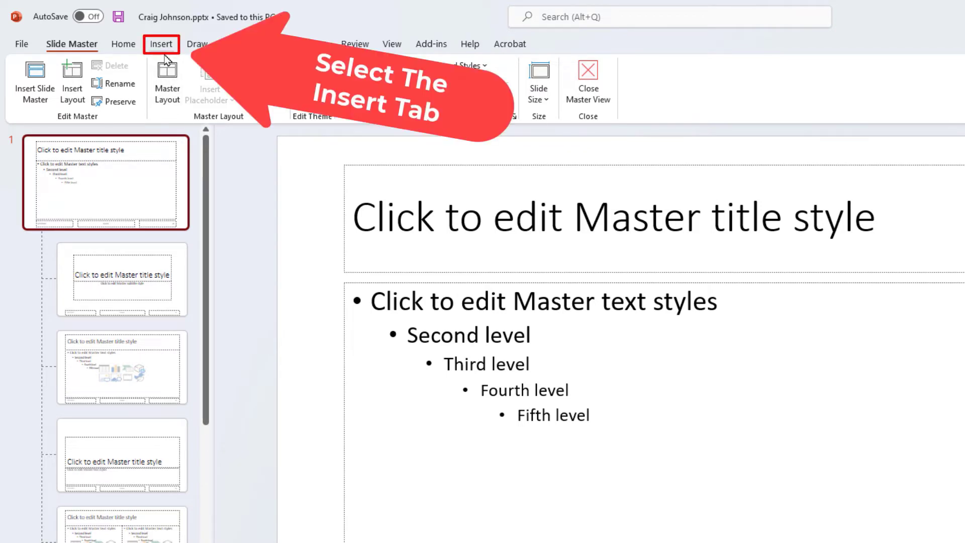
Bring up the Insert tab while the parent slide master stays selected.
{"action": "left_click", "coordinate": [161, 44]}
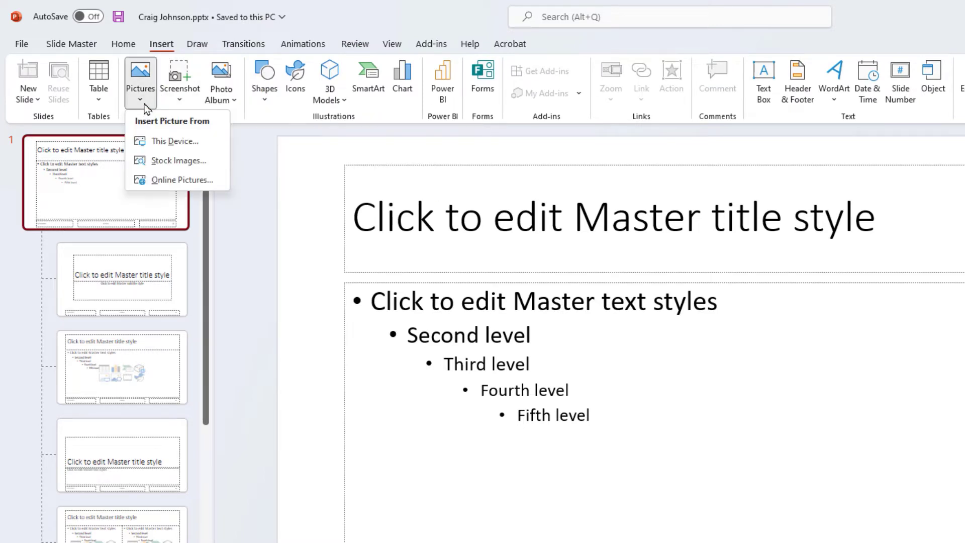
{"action": "mouse_move", "coordinate": [179, 141]}
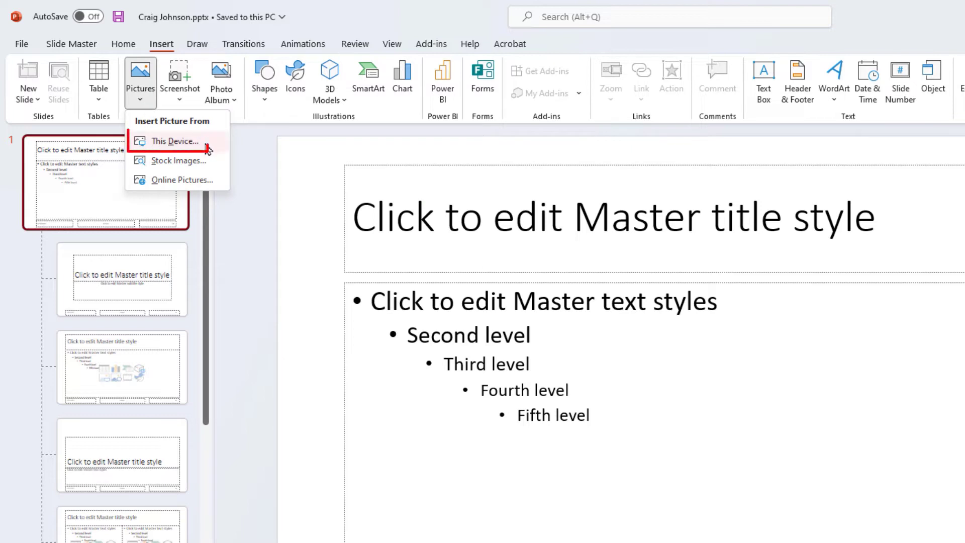
{"action": "mouse_move", "coordinate": [175, 141]}
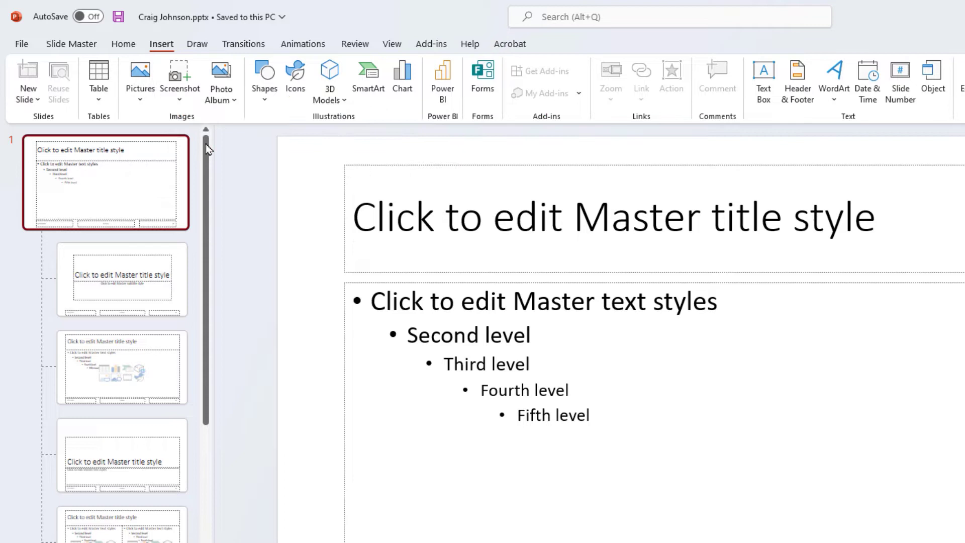
Insert logo.png from Desktop > Watermark onto the parent slide master.
{"action": "left_click", "coordinate": [140, 77]}
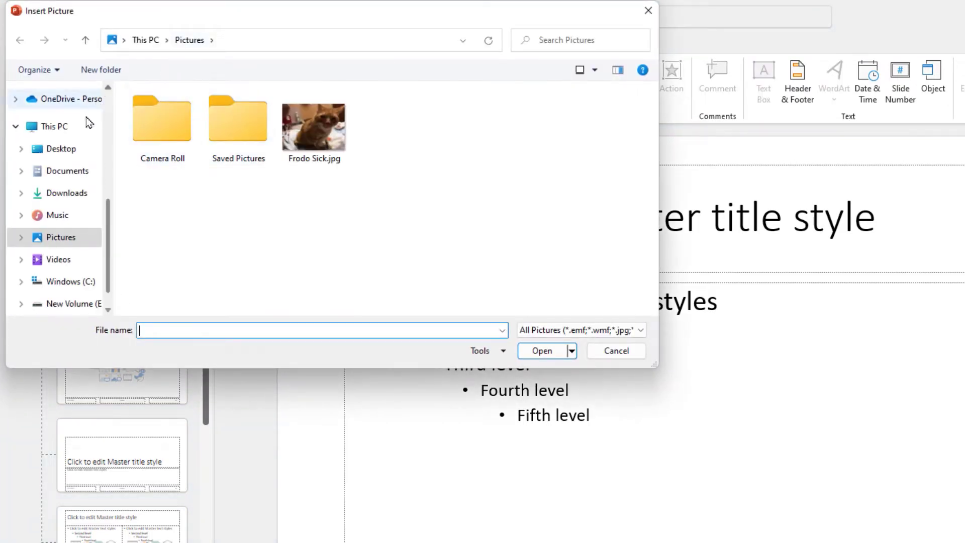
{"action": "left_click", "coordinate": [59, 148]}
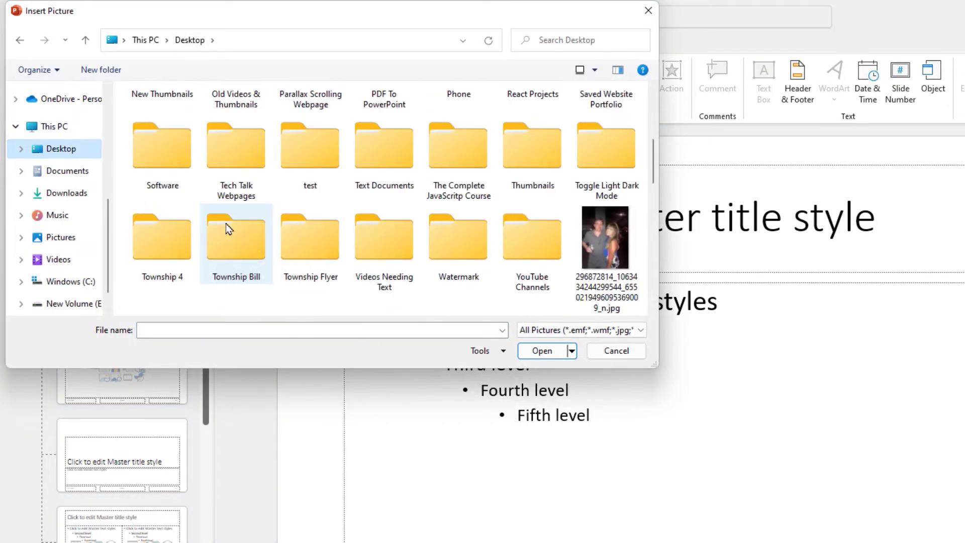
{"action": "double_click", "coordinate": [457, 236]}
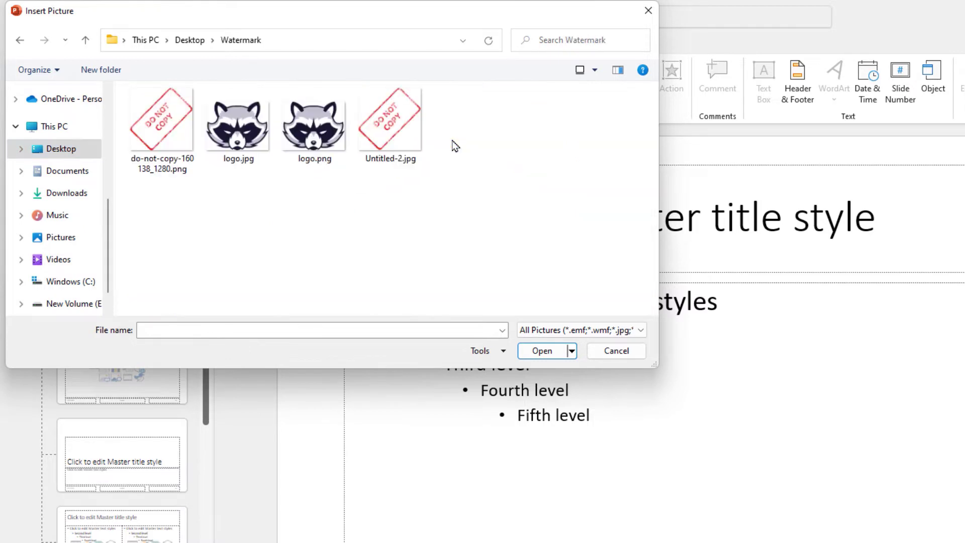
{"action": "left_click", "coordinate": [314, 120]}
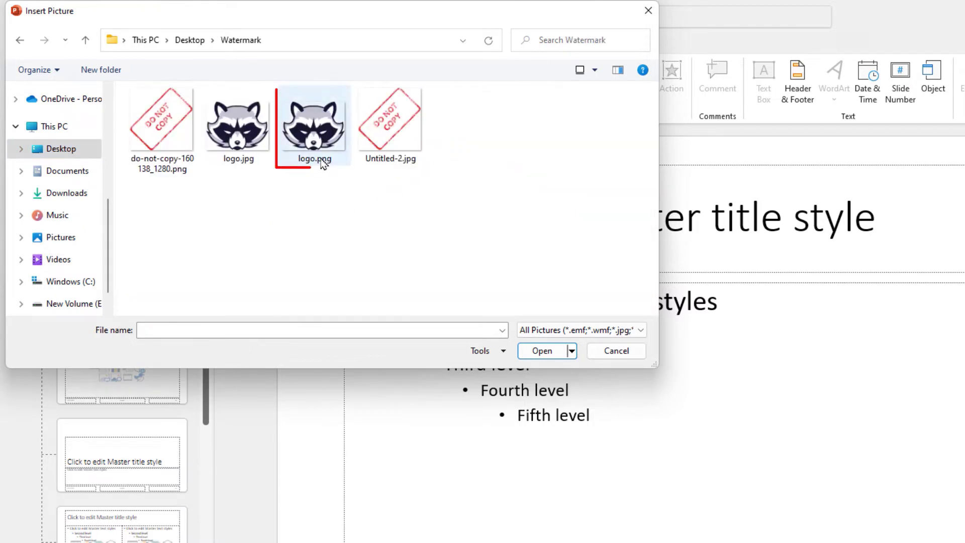
{"action": "left_click", "coordinate": [312, 126]}
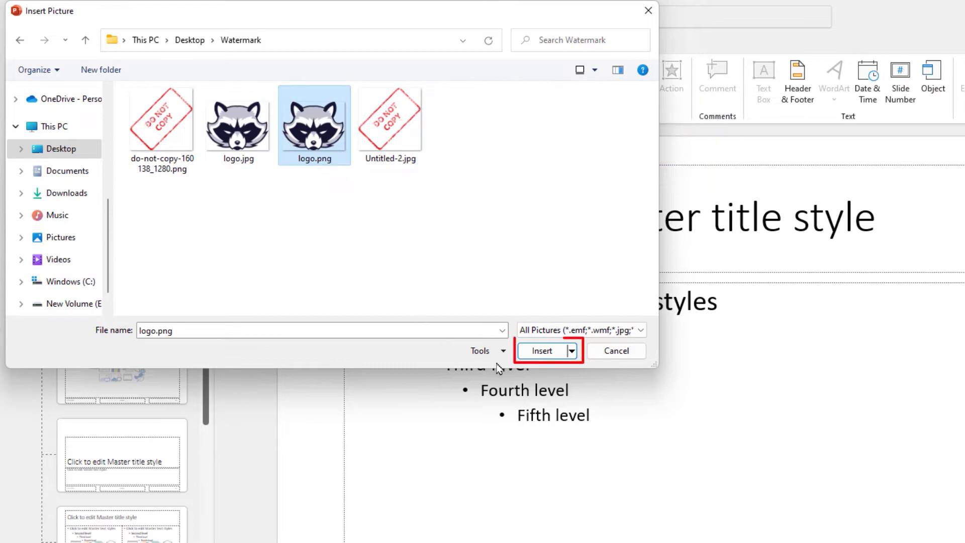
{"action": "left_click", "coordinate": [542, 351]}
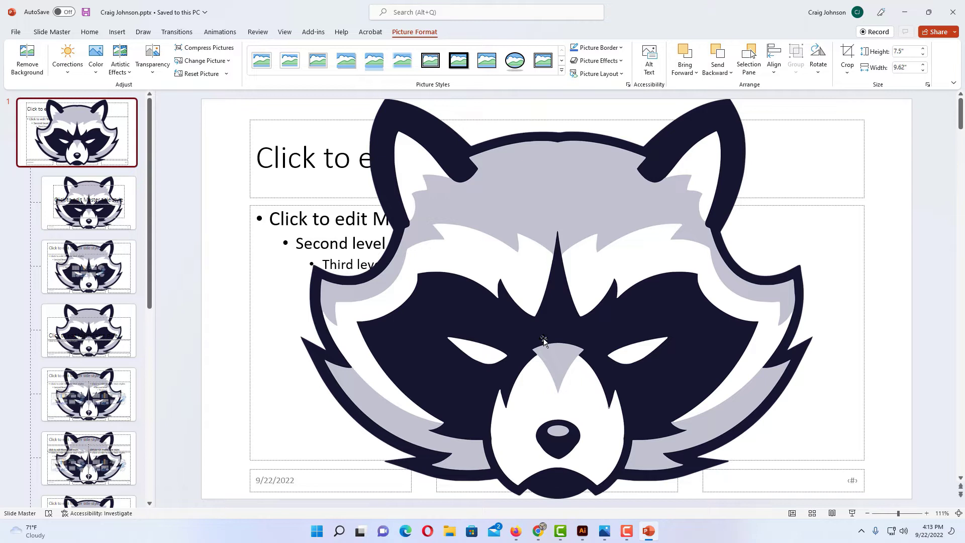
{"action": "left_click", "coordinate": [555, 328]}
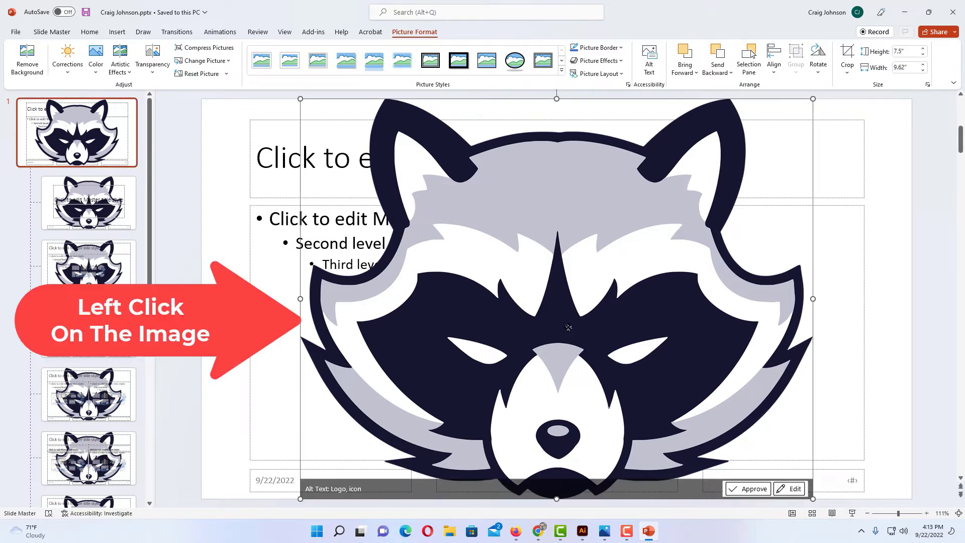
Open the Format Picture pane from the raccoon logo's right-click menu.
{"action": "right_click", "coordinate": [567, 327]}
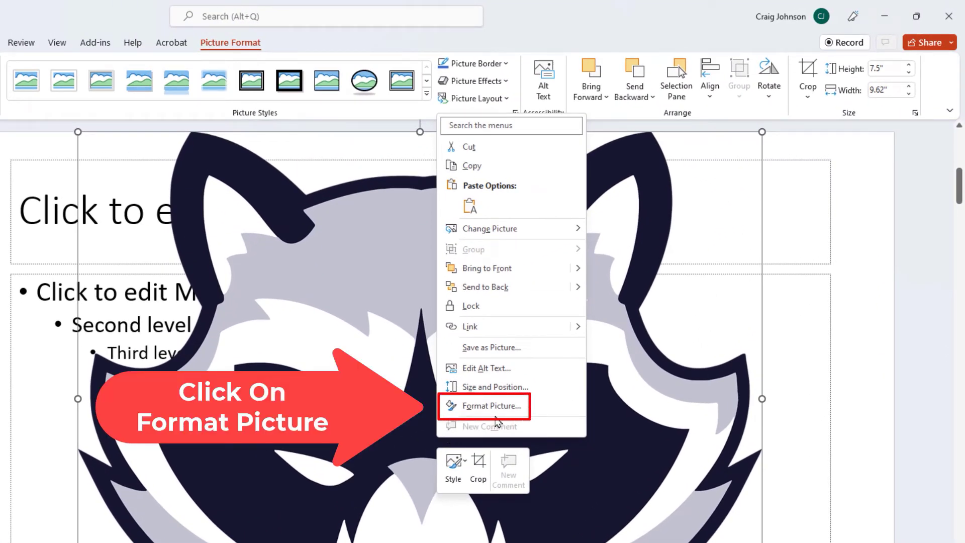
{"action": "left_click", "coordinate": [486, 405]}
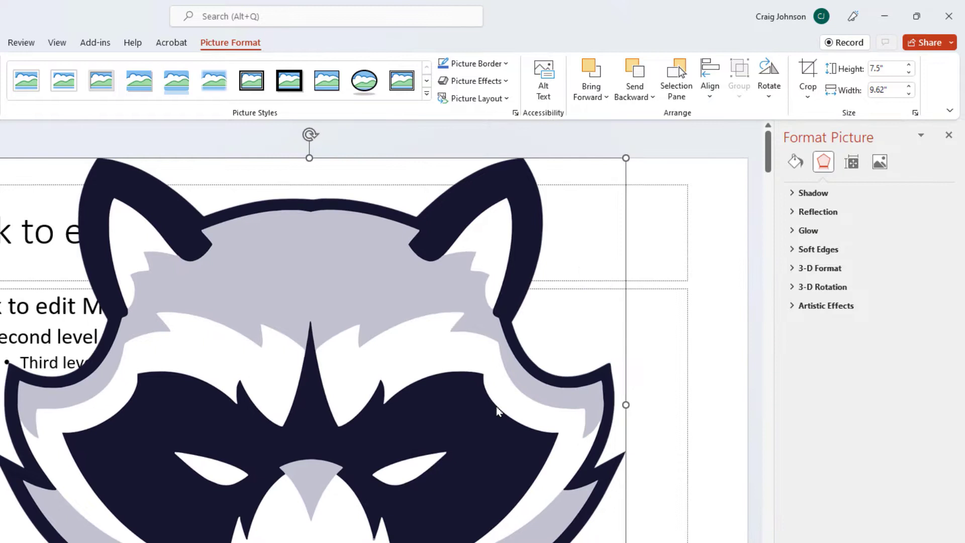
{"action": "mouse_move", "coordinate": [499, 408]}
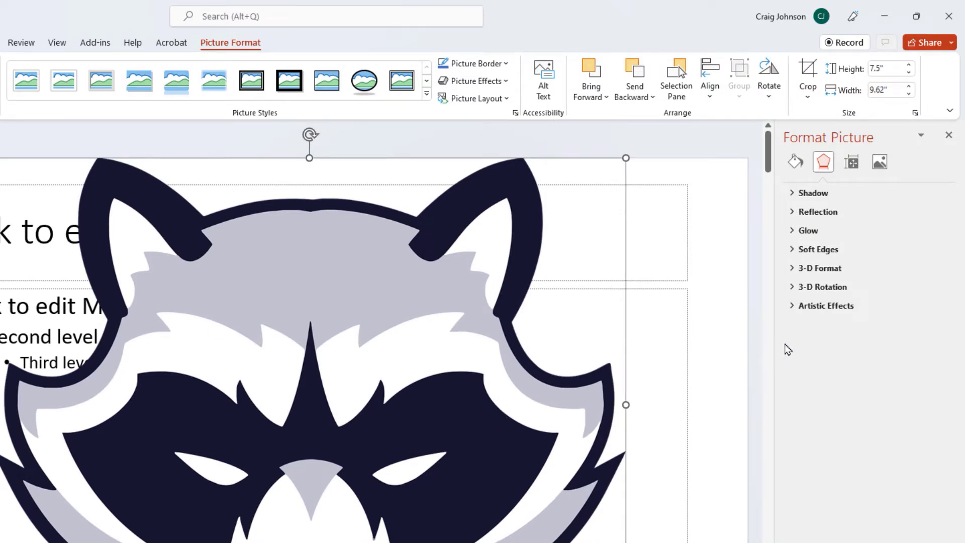
{"action": "mouse_move", "coordinate": [464, 490]}
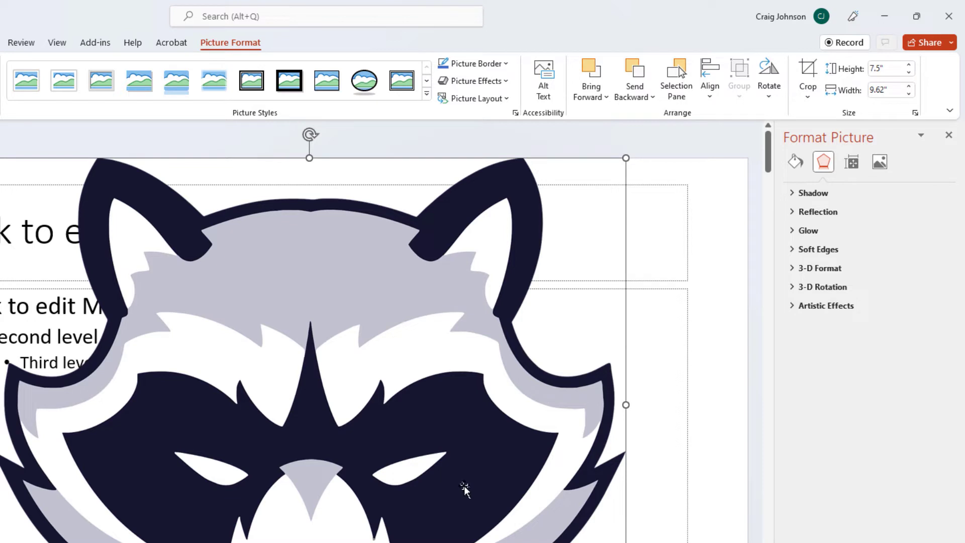
{"action": "mouse_move", "coordinate": [819, 354]}
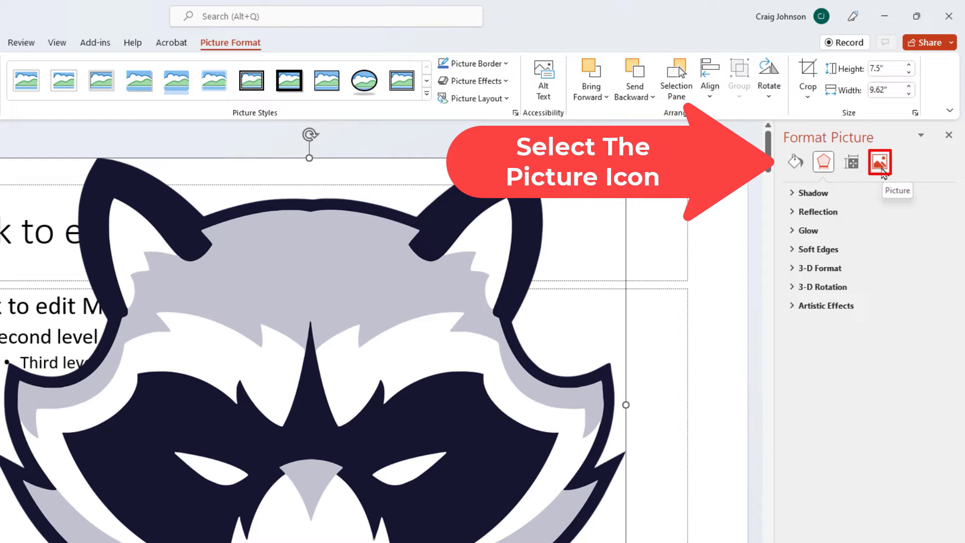
Show the logo's Picture settings and expand Picture Transparency for about 78% transparency.
{"action": "left_click", "coordinate": [878, 162]}
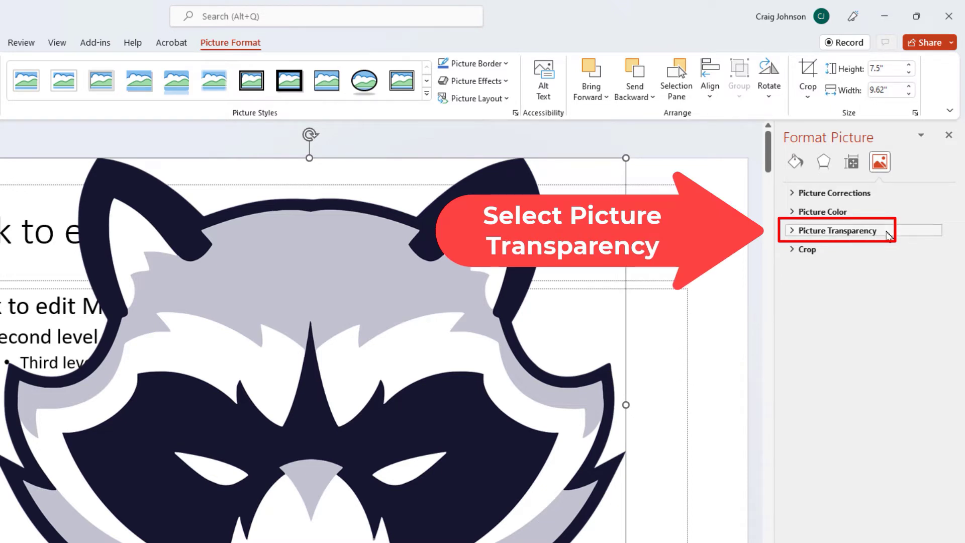
{"action": "left_click", "coordinate": [838, 230]}
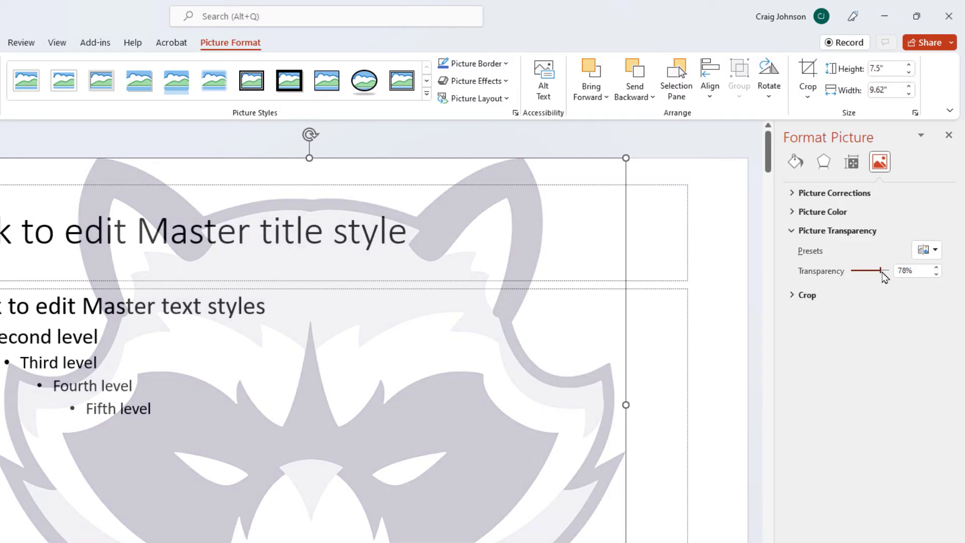
{"action": "mouse_move", "coordinate": [874, 288]}
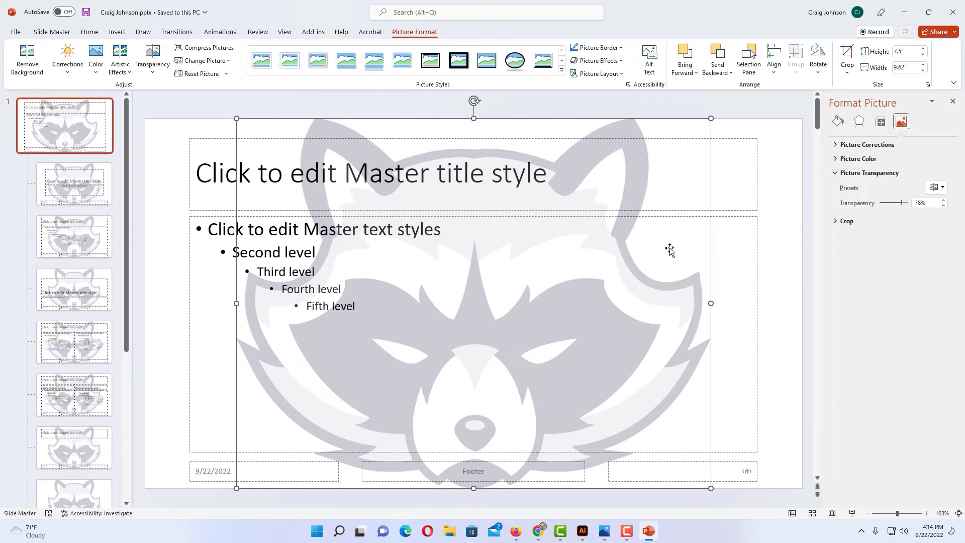
{"action": "mouse_move", "coordinate": [609, 283]}
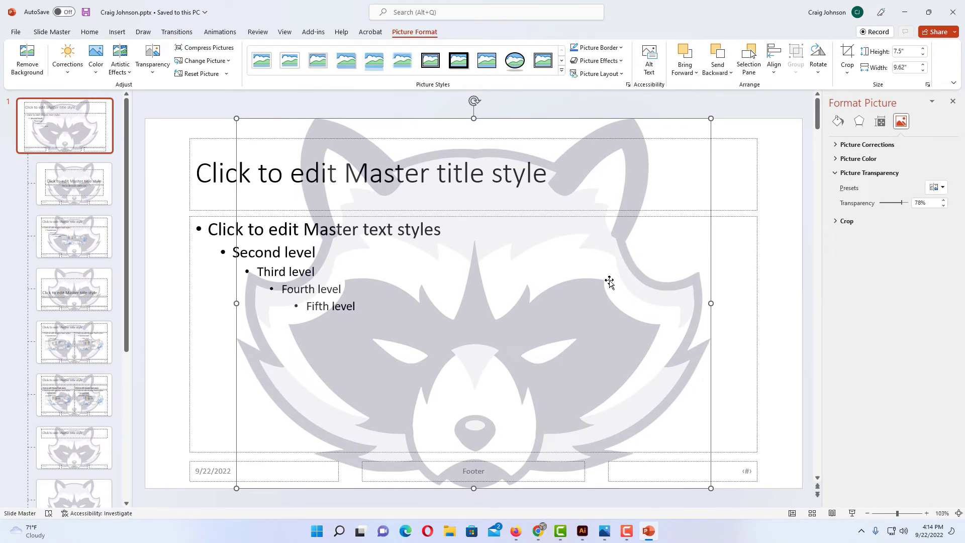
{"action": "mouse_move", "coordinate": [688, 167]}
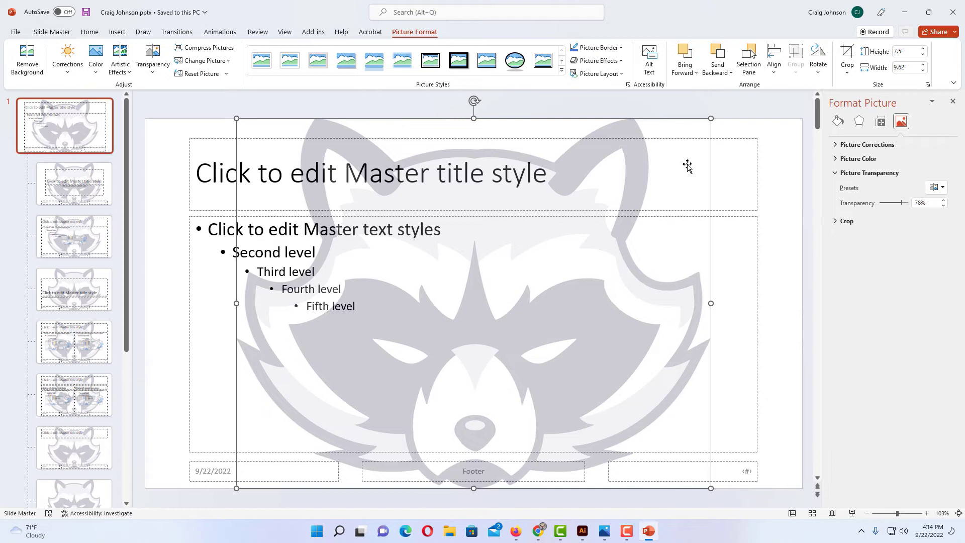
{"action": "mouse_move", "coordinate": [710, 117]}
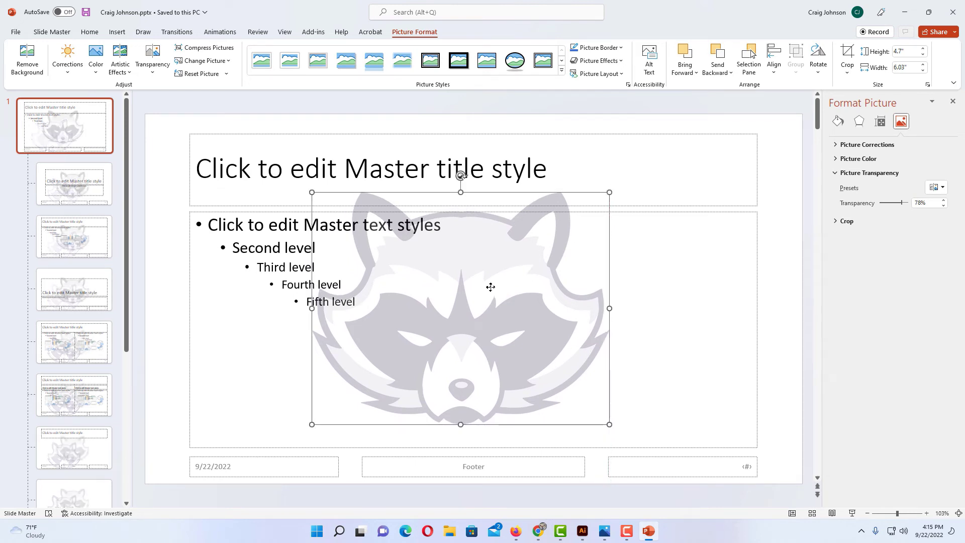
{"action": "mouse_move", "coordinate": [548, 322]}
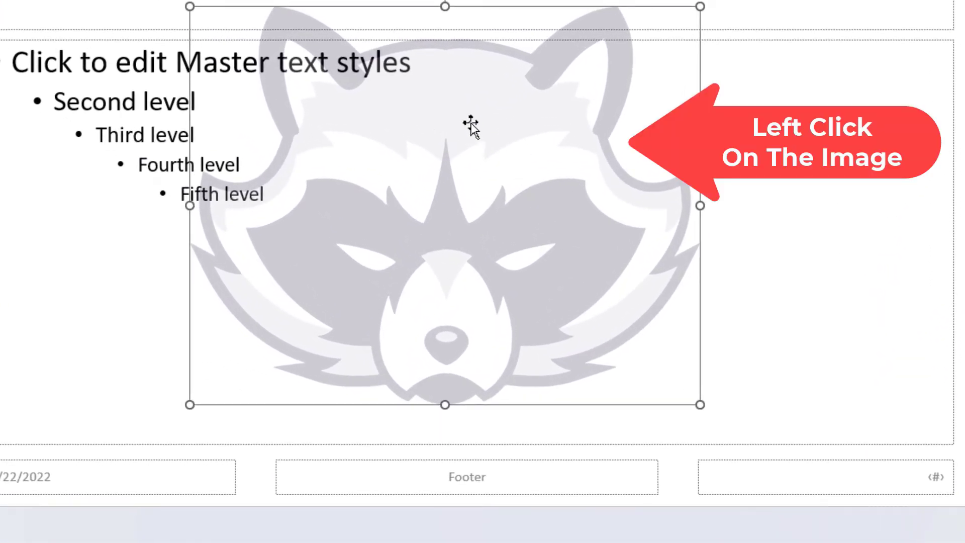
Send the faded raccoon logo to the back, behind the master placeholders.
{"action": "right_click", "coordinate": [471, 123]}
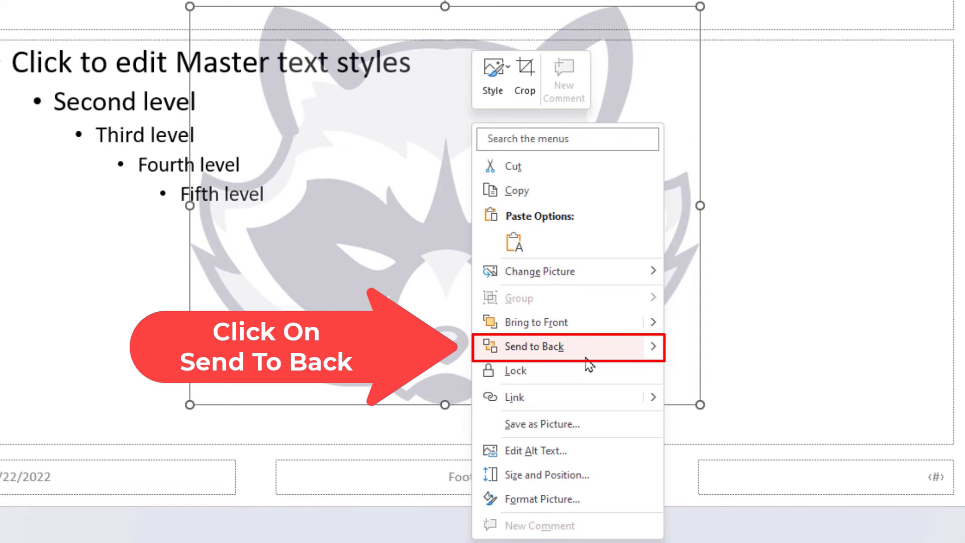
{"action": "left_click", "coordinate": [533, 346]}
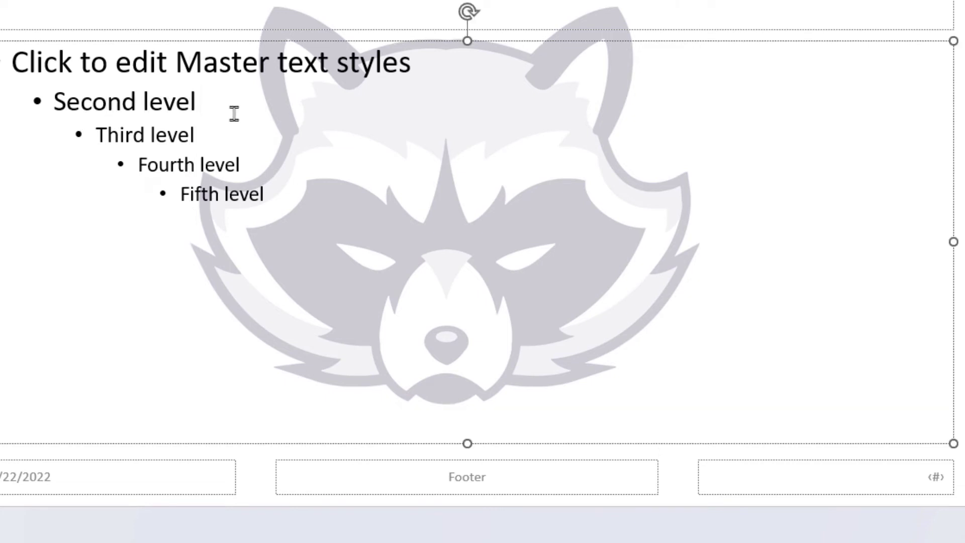
Type test text 'kljkjlk' into the master text placeholder above the logo.
{"action": "type", "text": "kljkjlkj"}
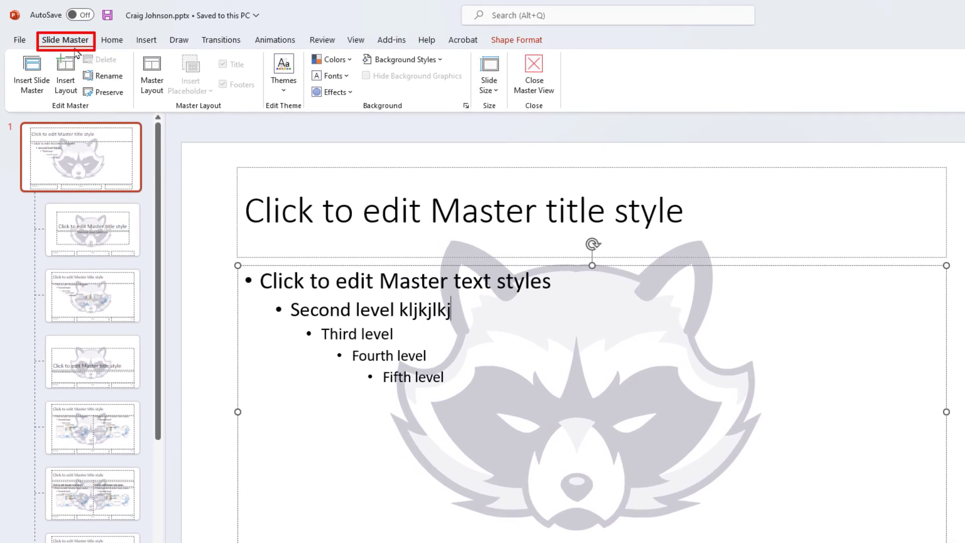
{"action": "mouse_move", "coordinate": [527, 140]}
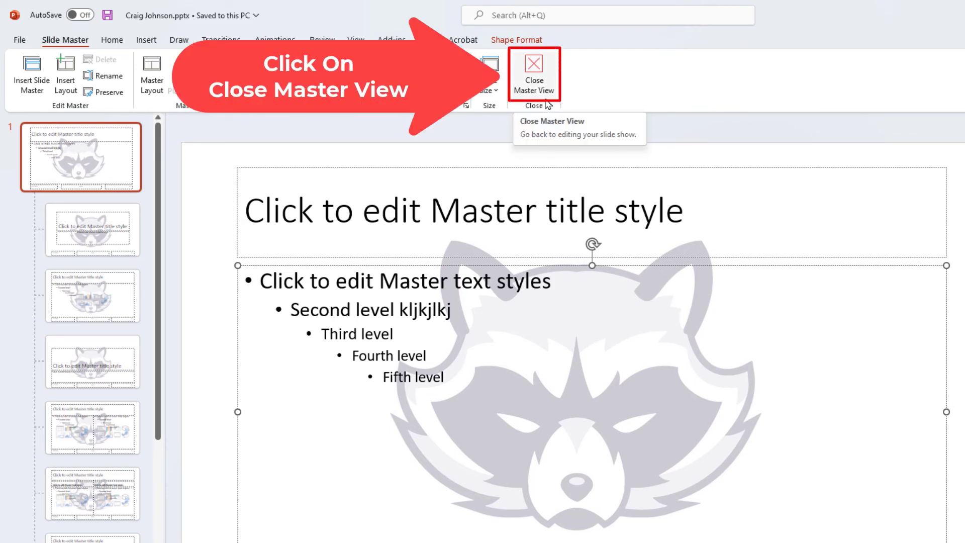
Close Master View and check the watermark on slides 4, 6, 7 and 3.
{"action": "left_click", "coordinate": [534, 73]}
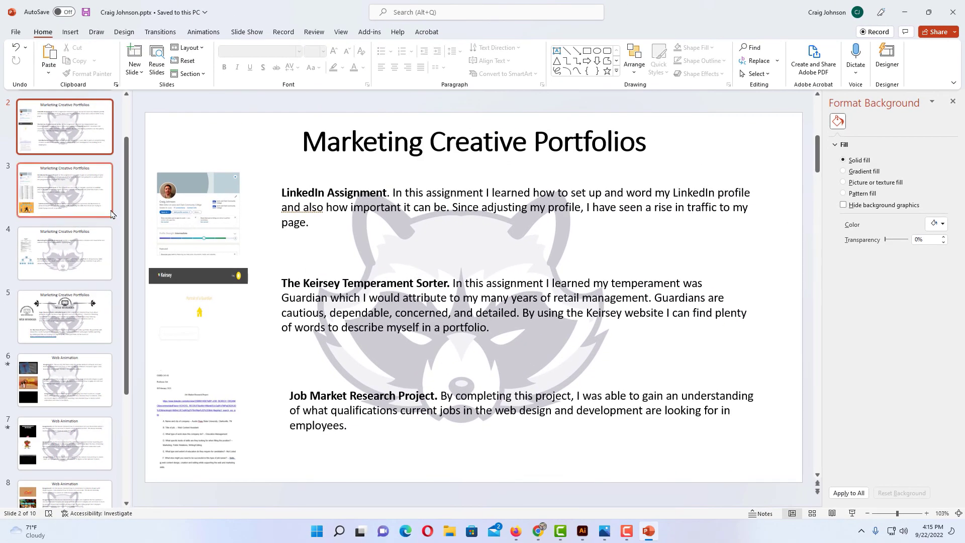
{"action": "left_click", "coordinate": [64, 253]}
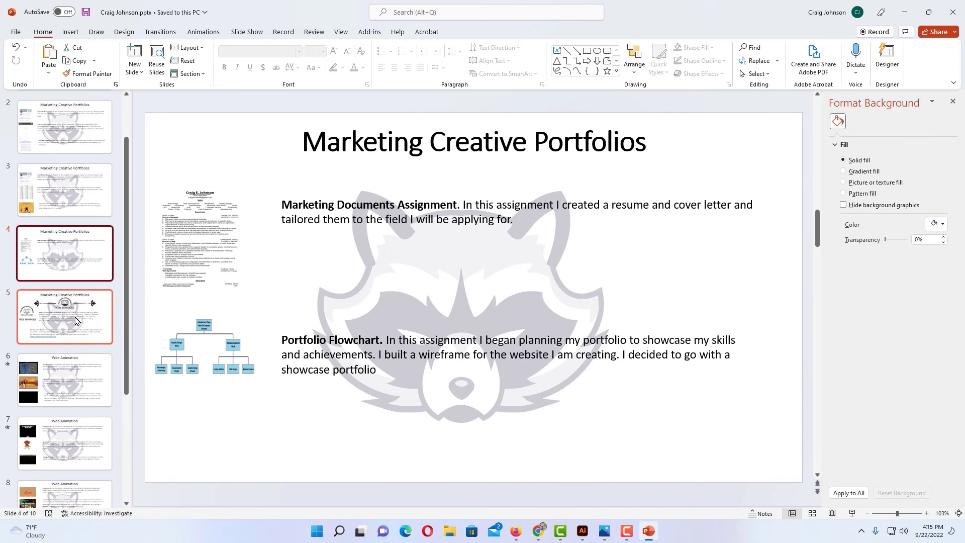
{"action": "left_click", "coordinate": [64, 379]}
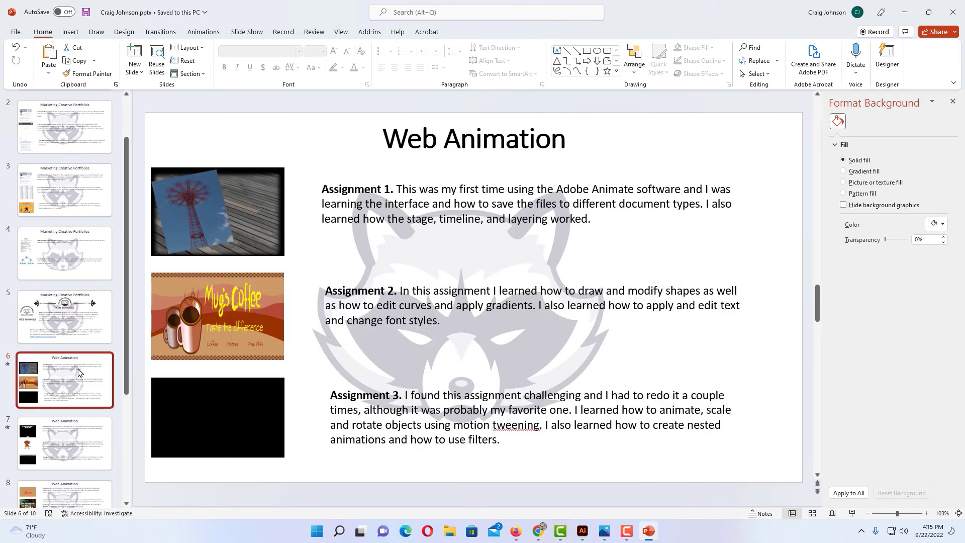
{"action": "left_click", "coordinate": [64, 443]}
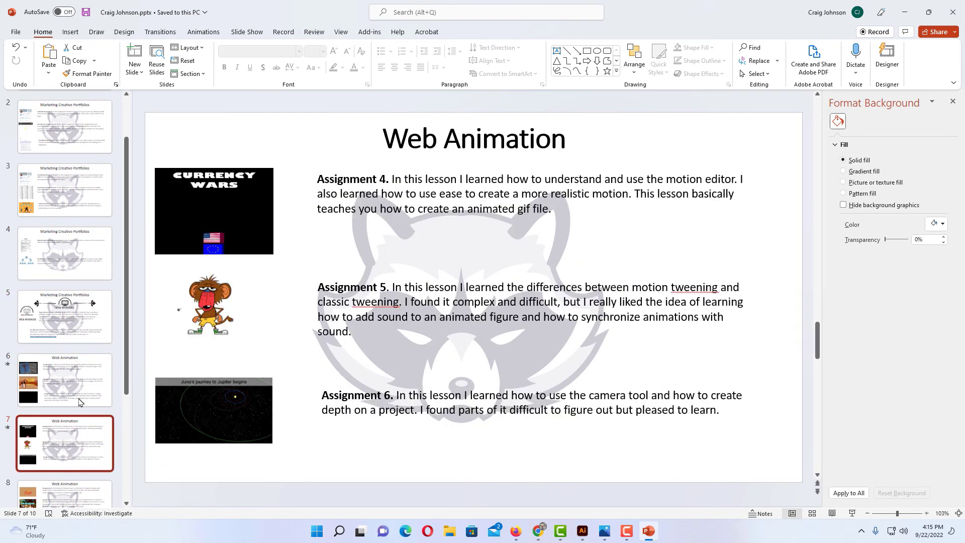
{"action": "left_click", "coordinate": [64, 190]}
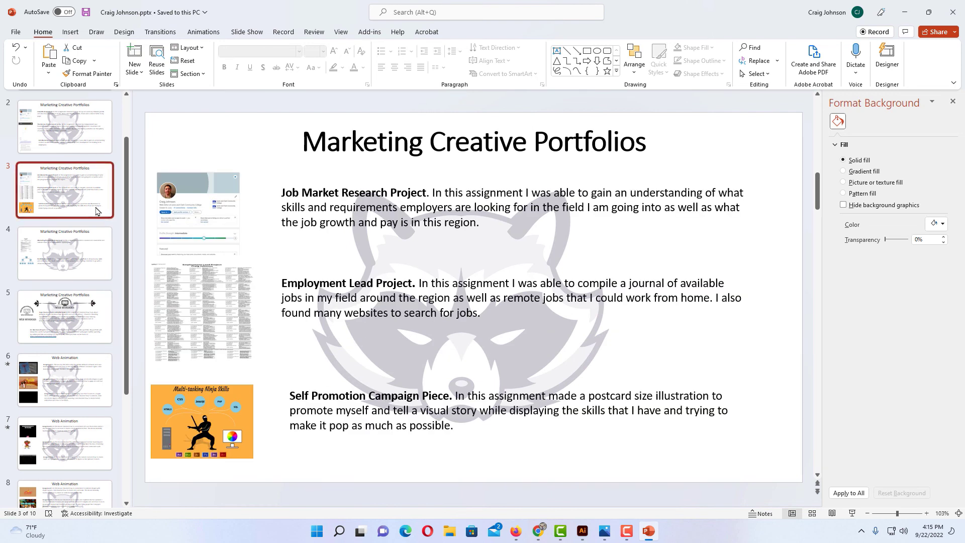